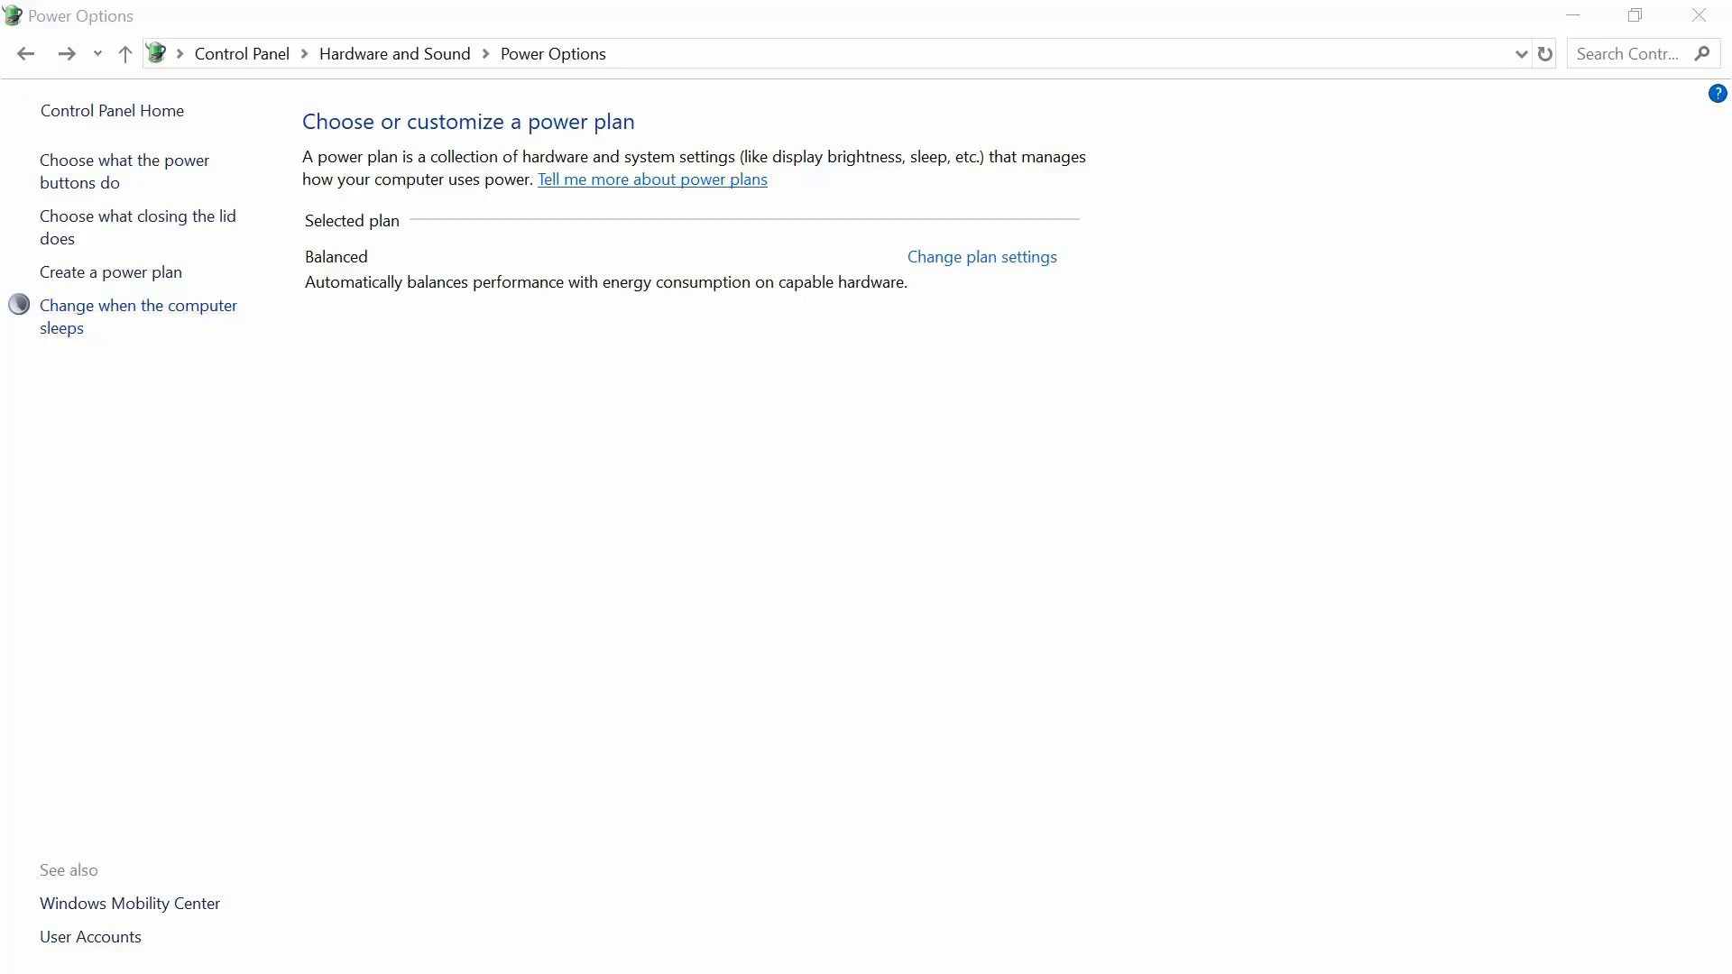
# Step: Show the Balanced plan's display-off and sleep timeouts for battery and plugged-in power
pyautogui.click(980, 256)
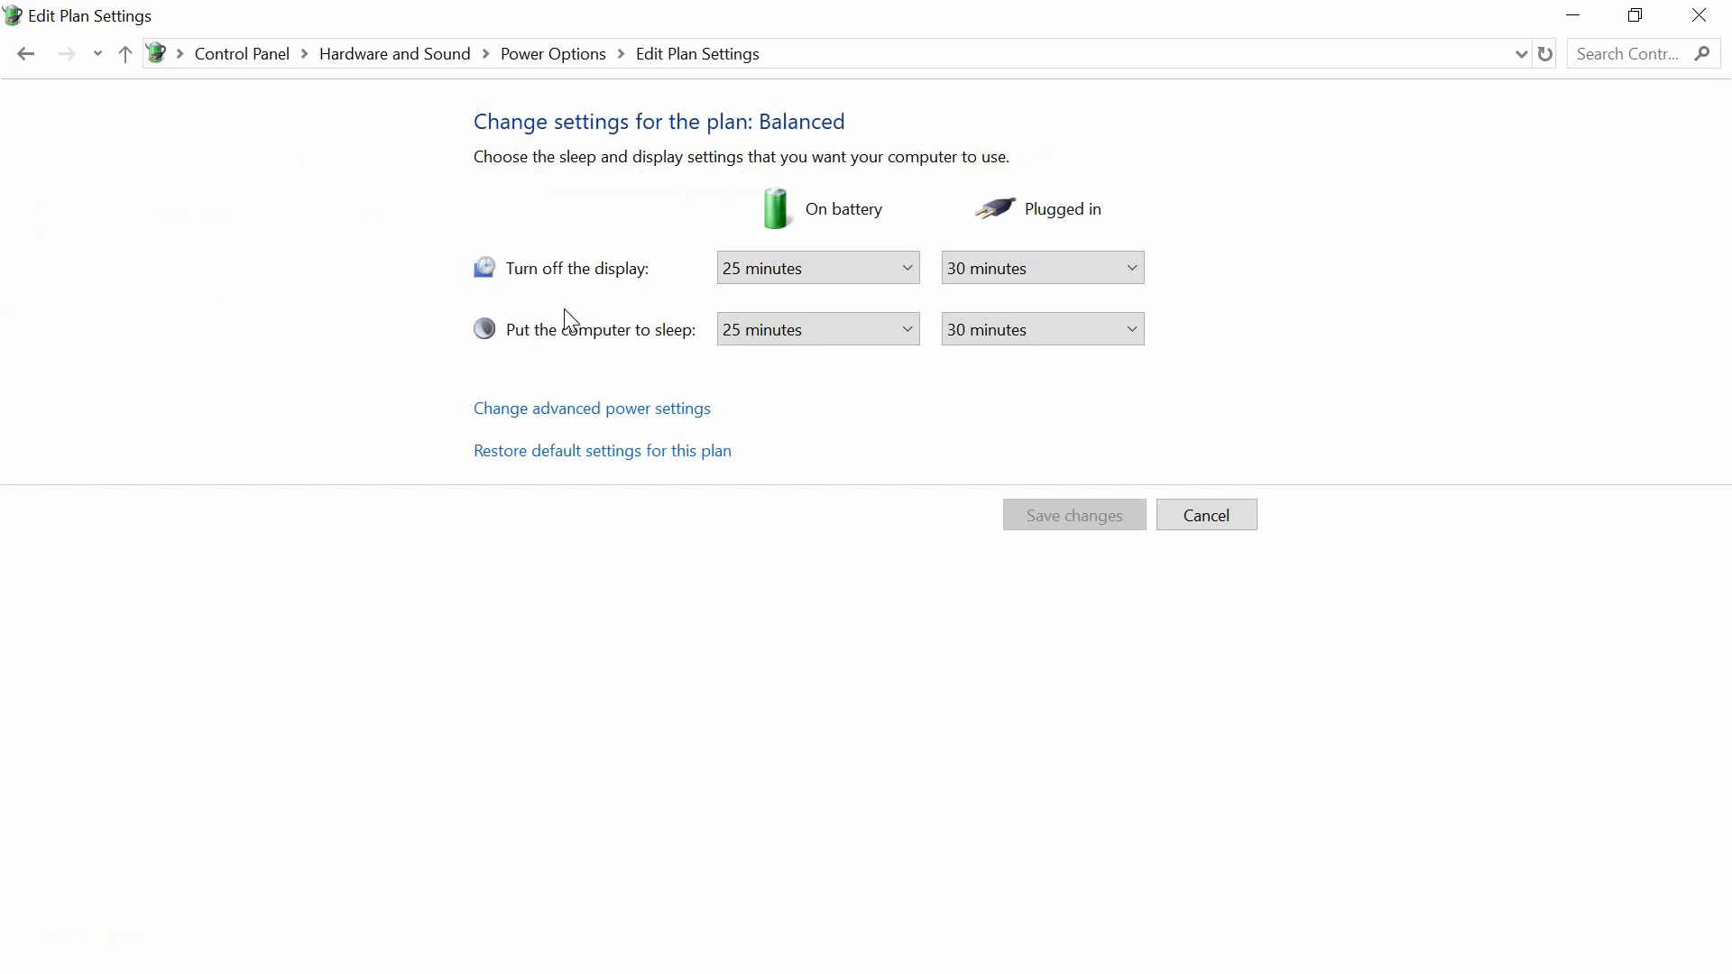
pyautogui.moveTo(872, 337)
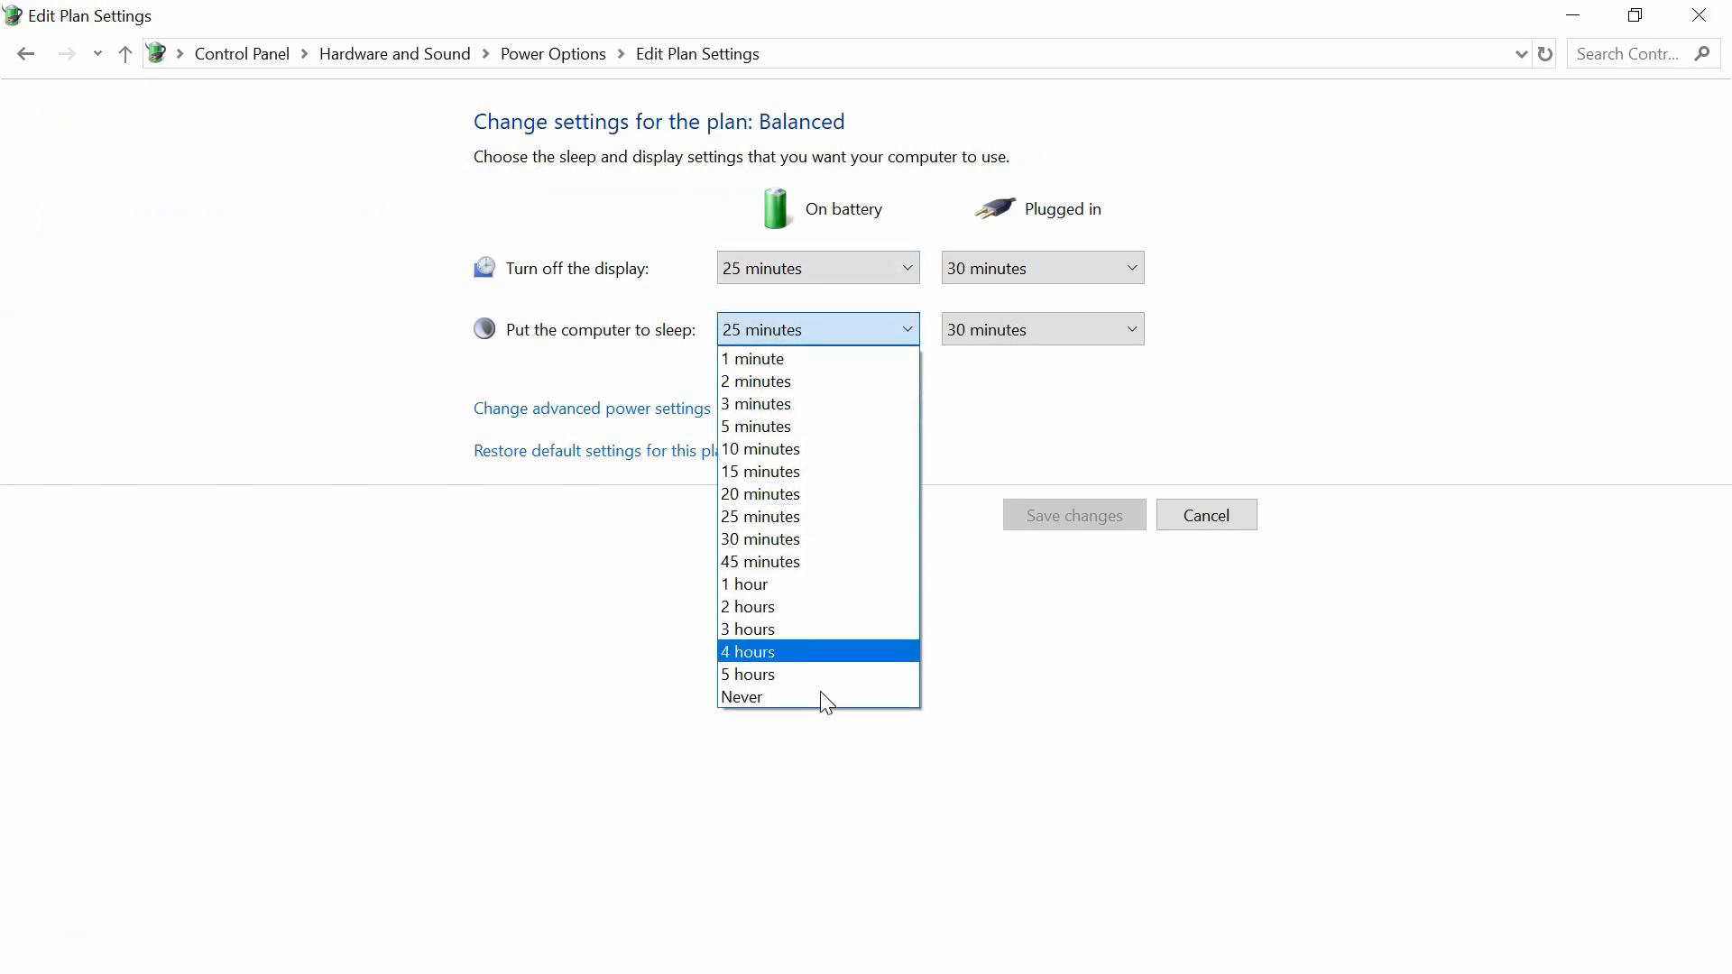
pyautogui.moveTo(774, 696)
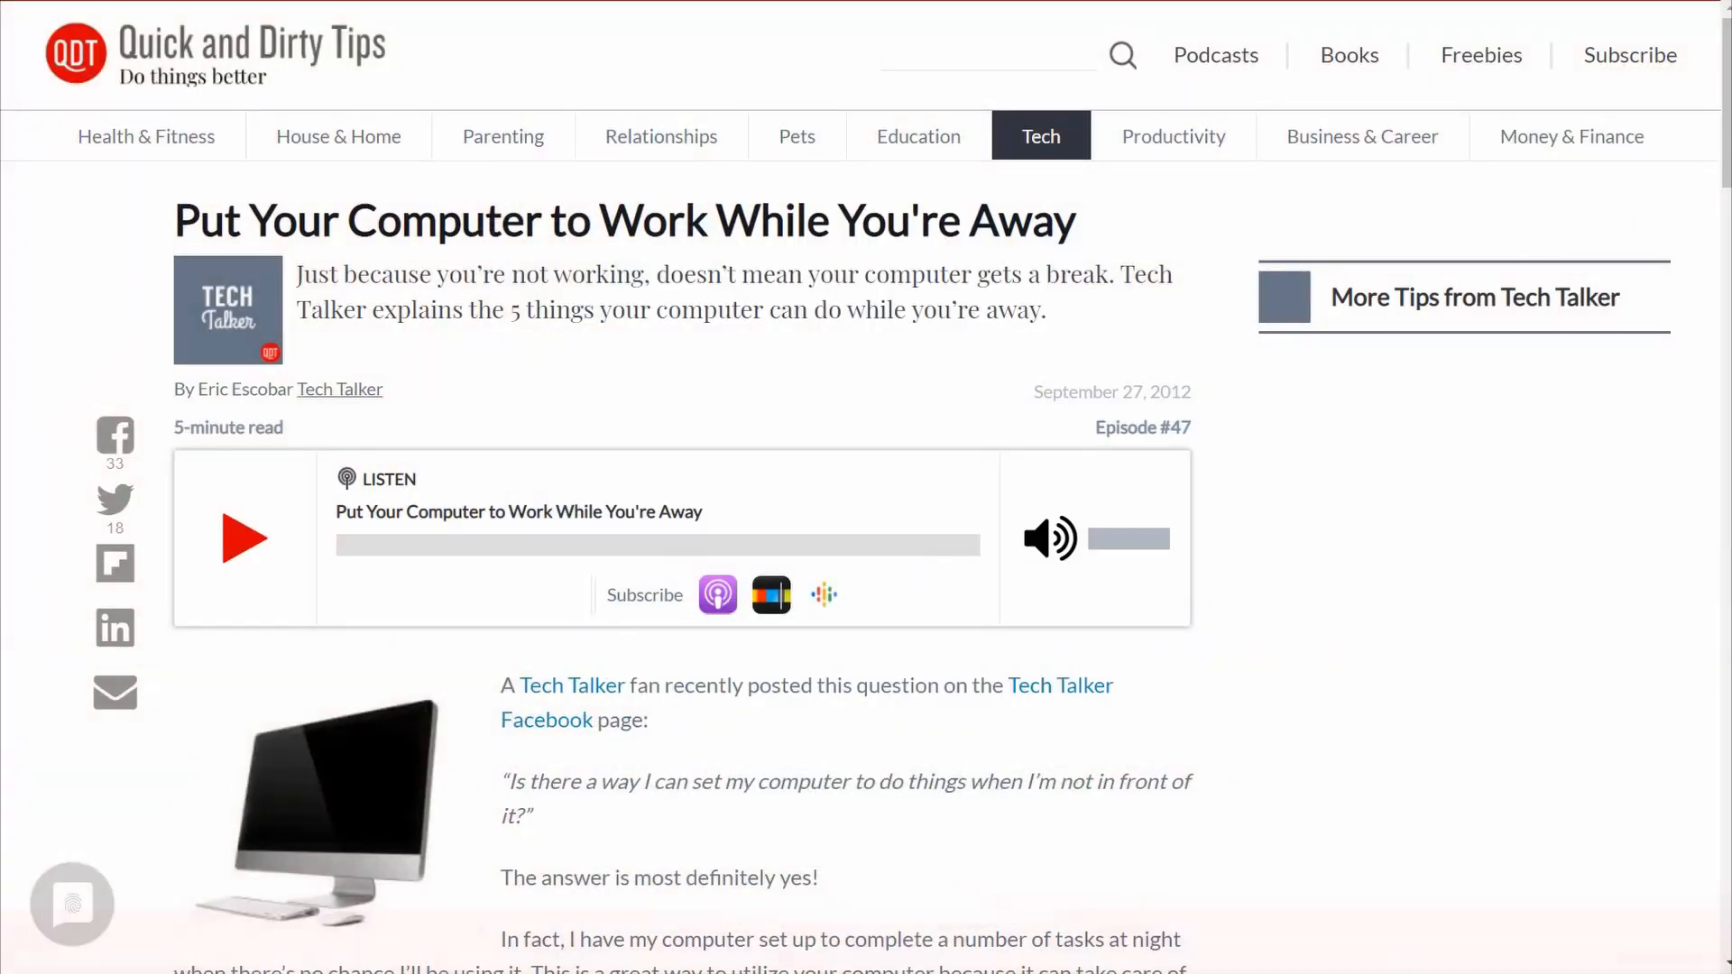
# Step: Read the 'Put Your Computer to Work While You're Away' article down to its first tip on backups
pyautogui.scroll(-3)
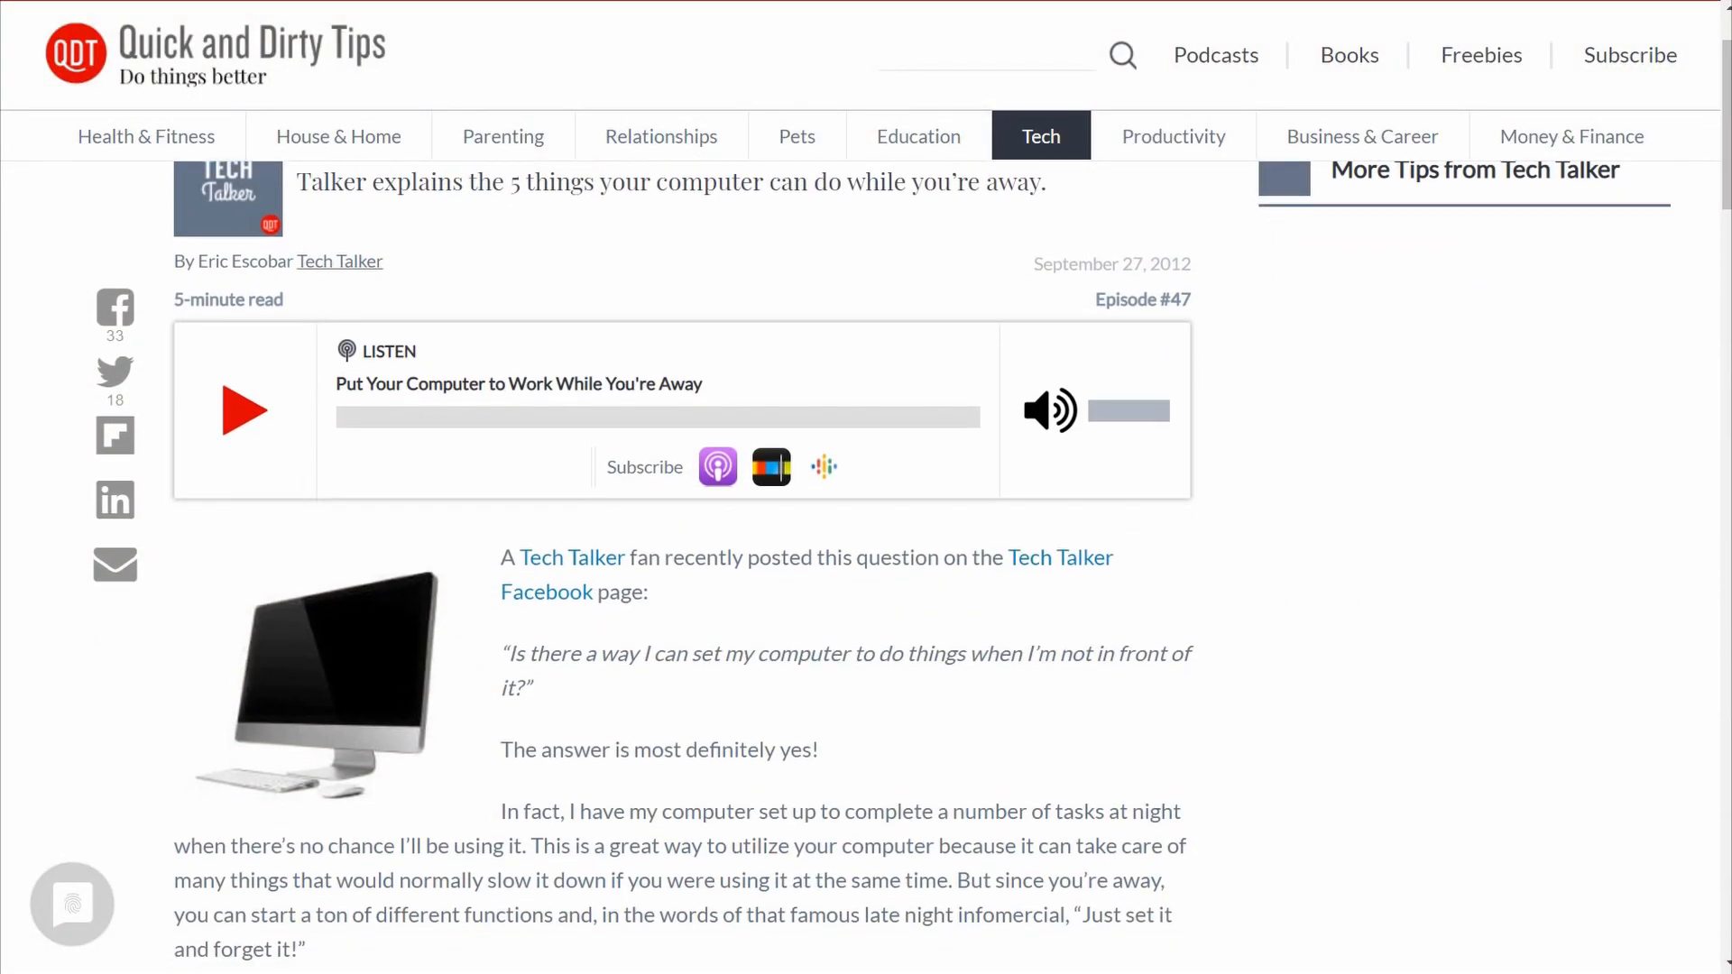
pyautogui.scroll(-3)
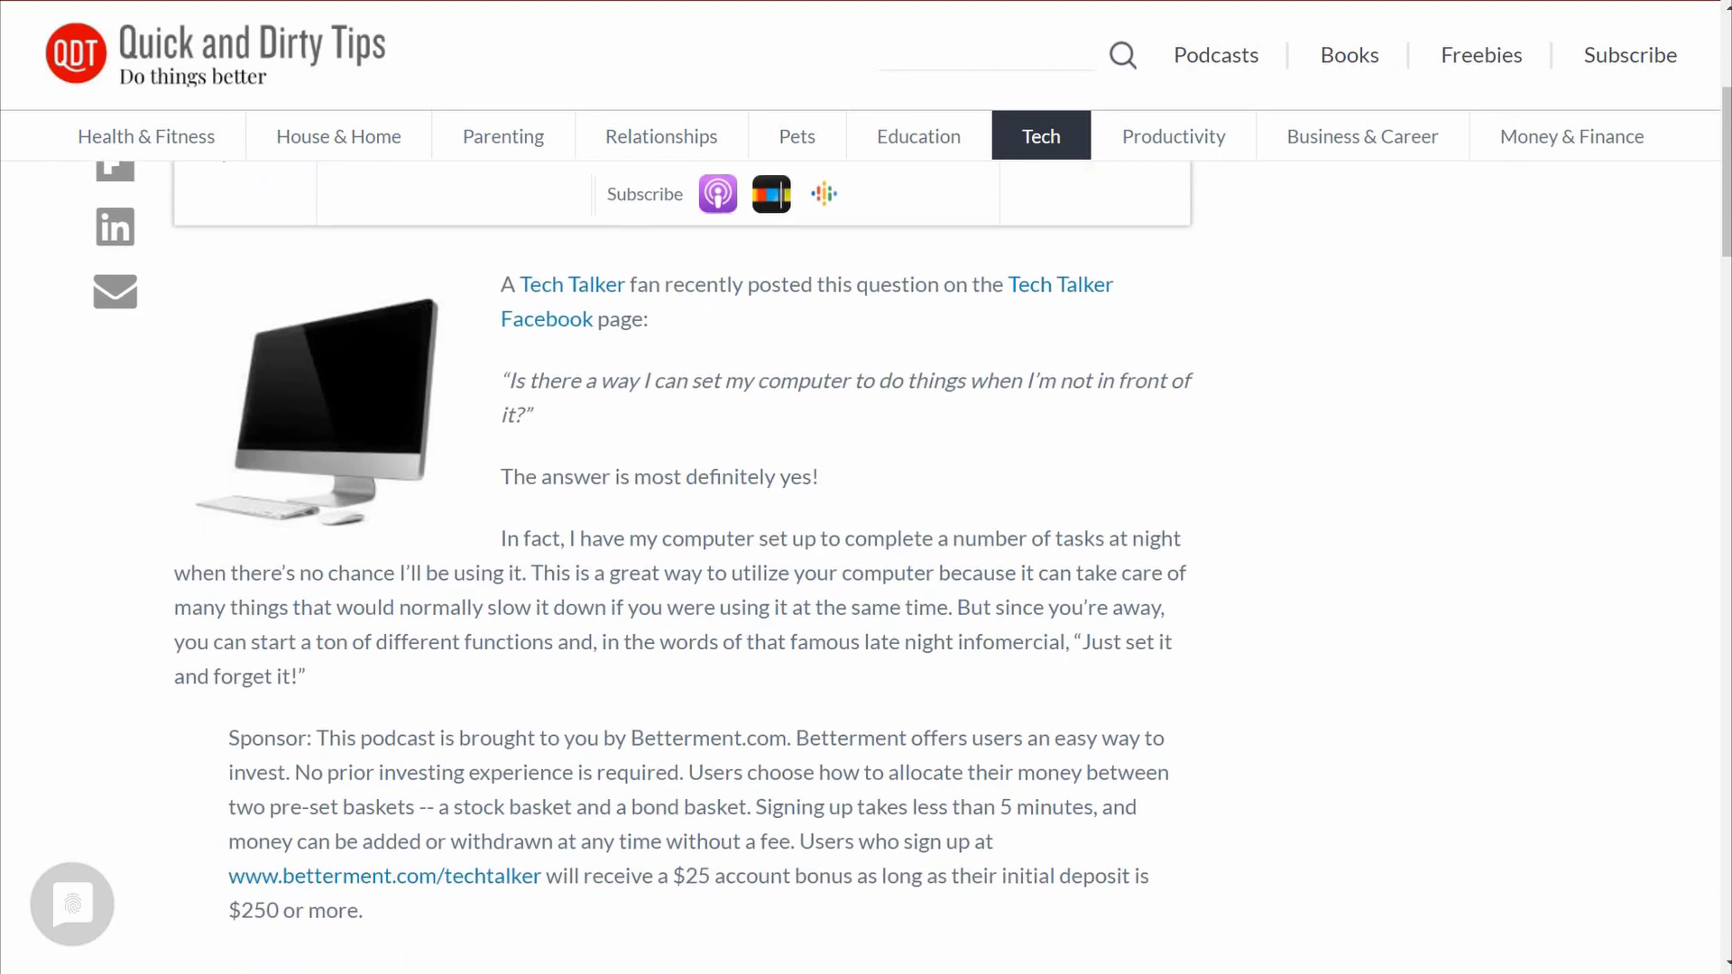
pyautogui.scroll(-3)
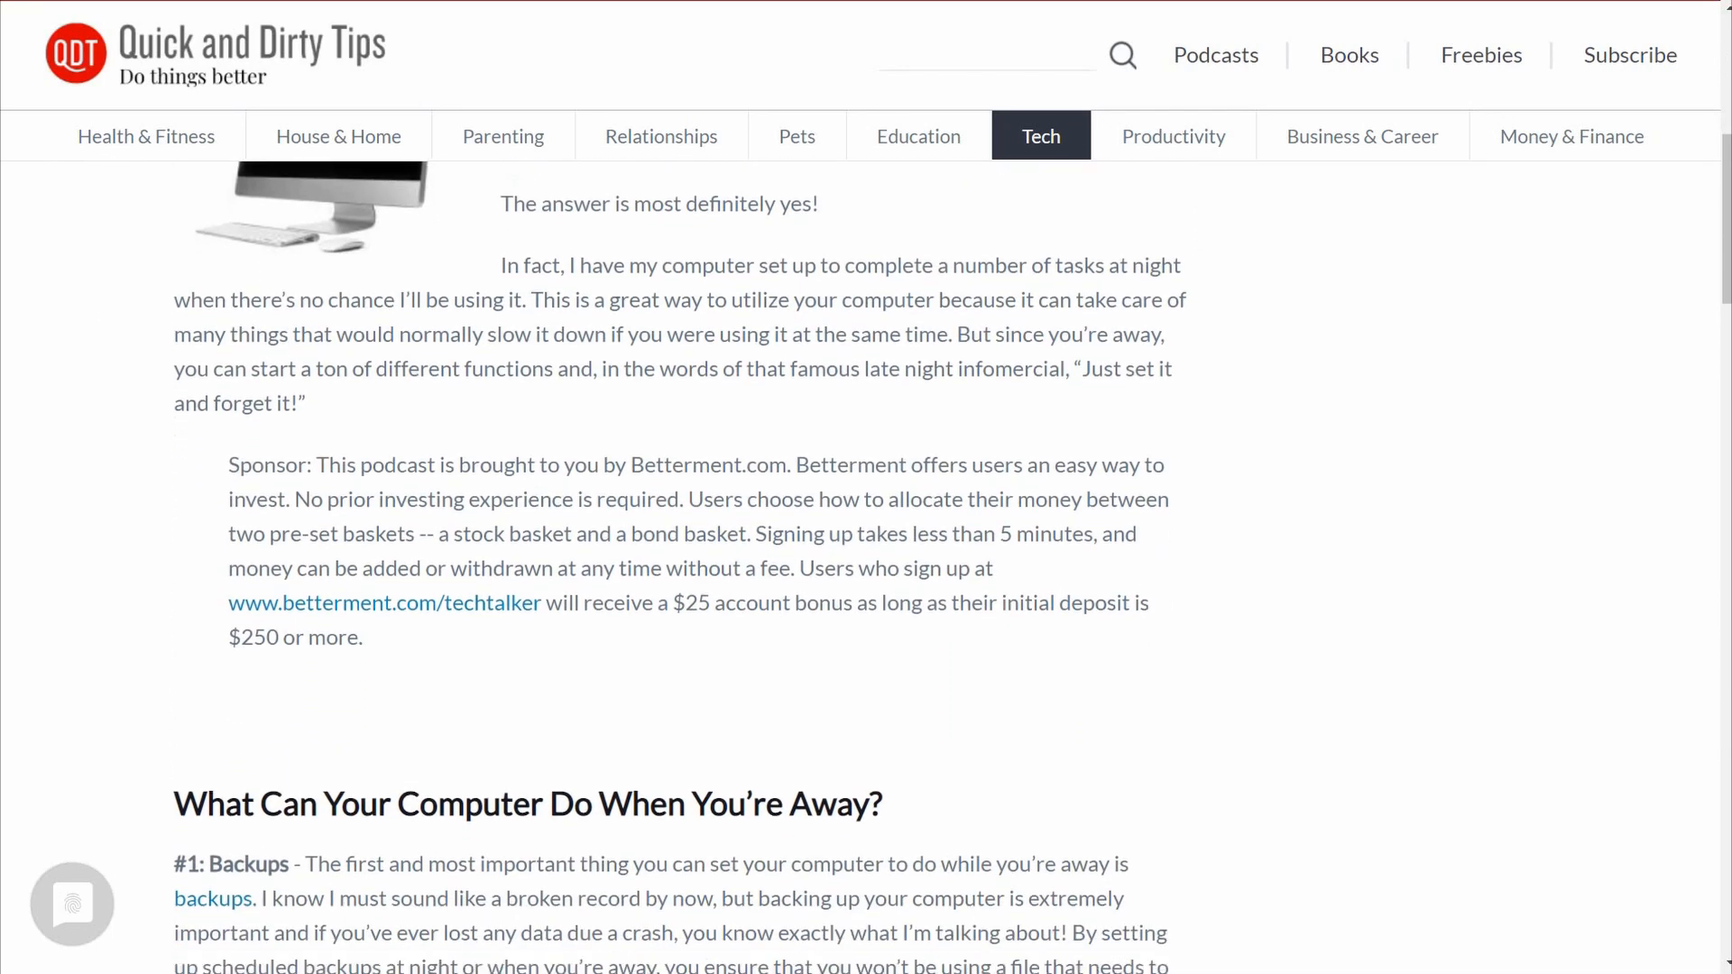
pyautogui.scroll(-3)
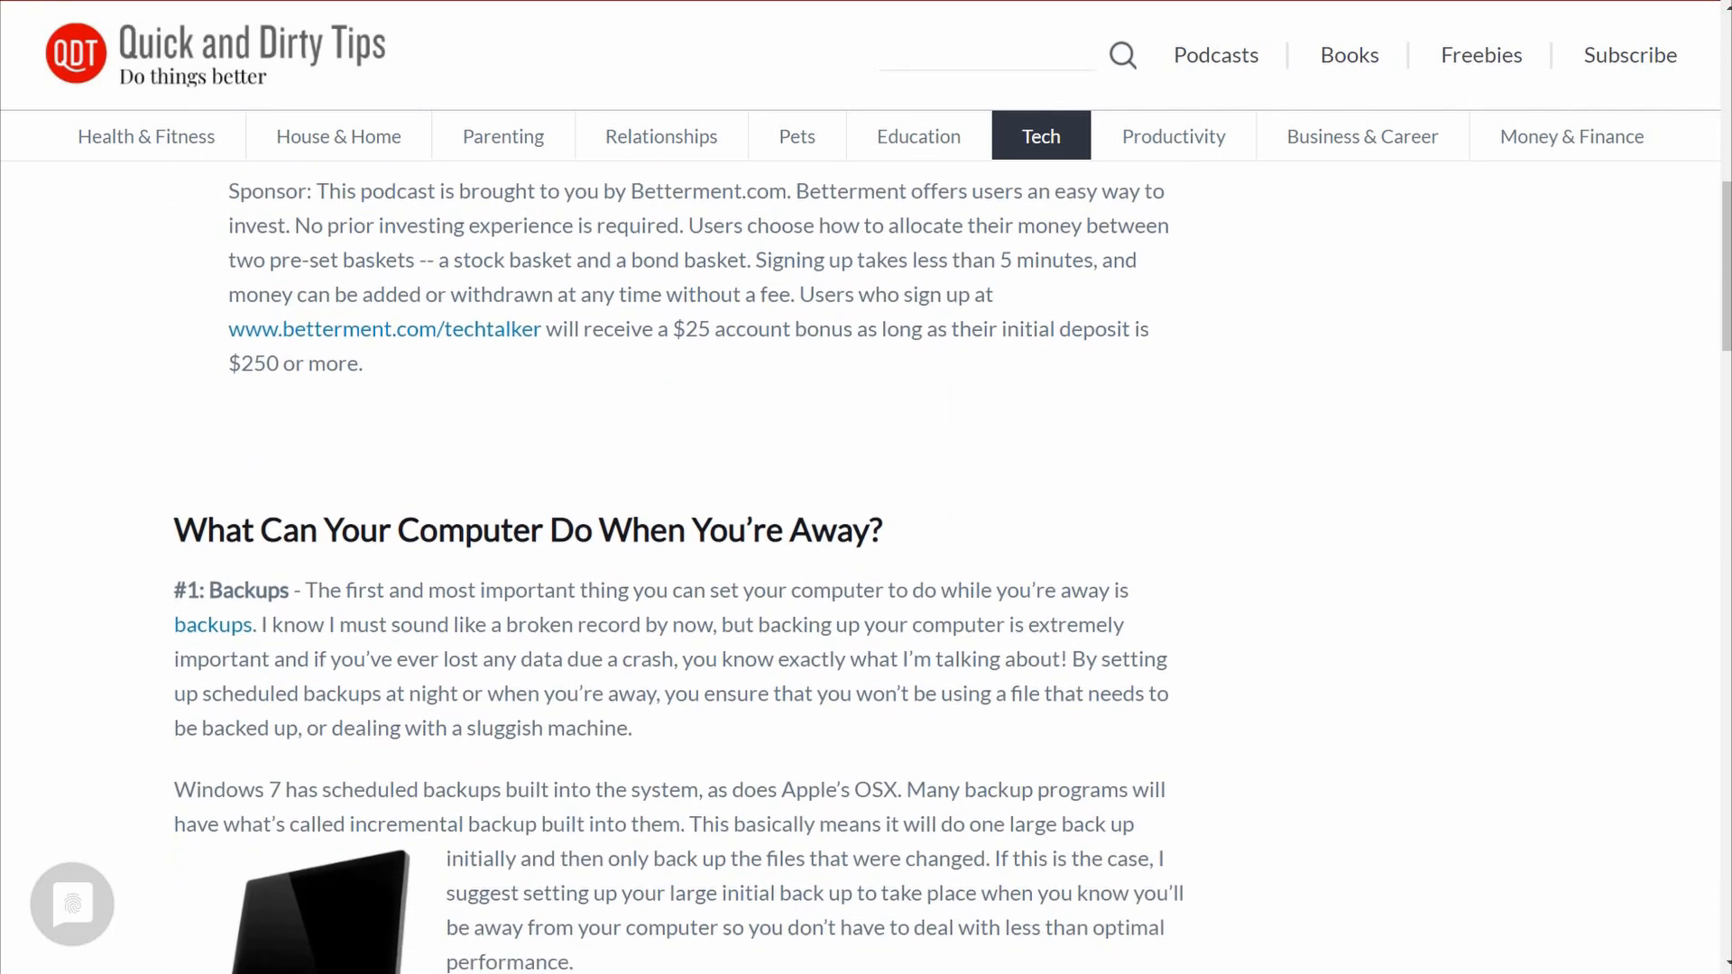
pyautogui.scroll(-3)
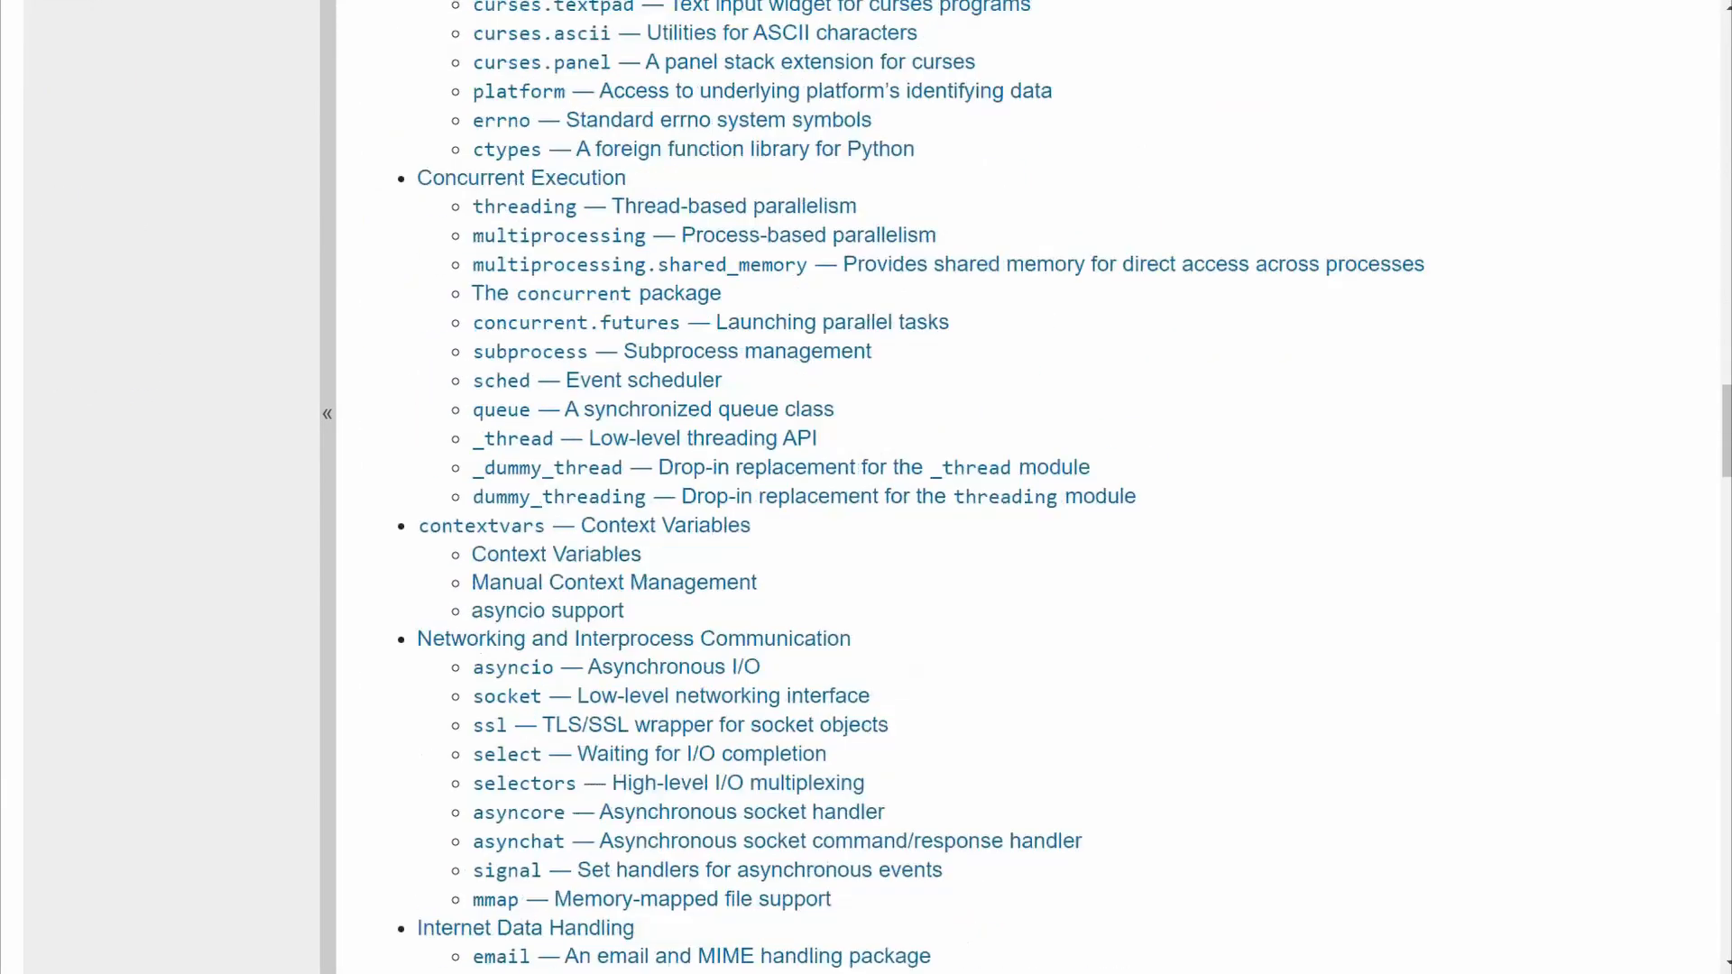
# Step: View the ctypes foreign function library page at its tutorial on loading DLLs
pyautogui.click(506, 150)
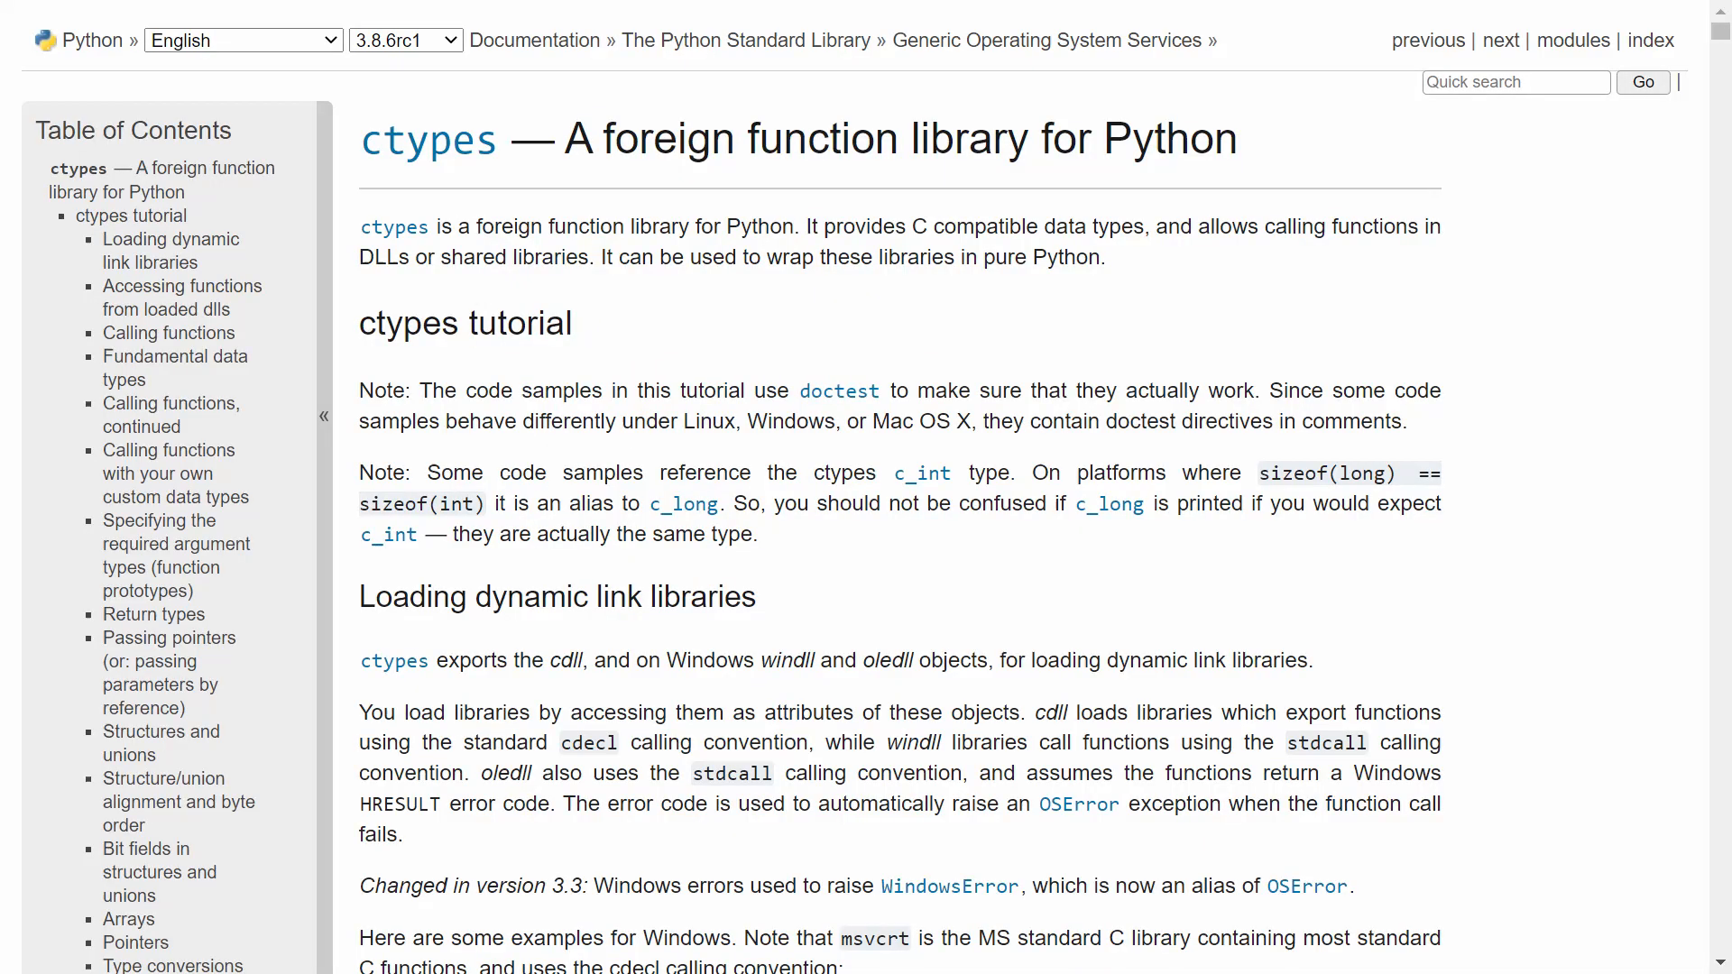